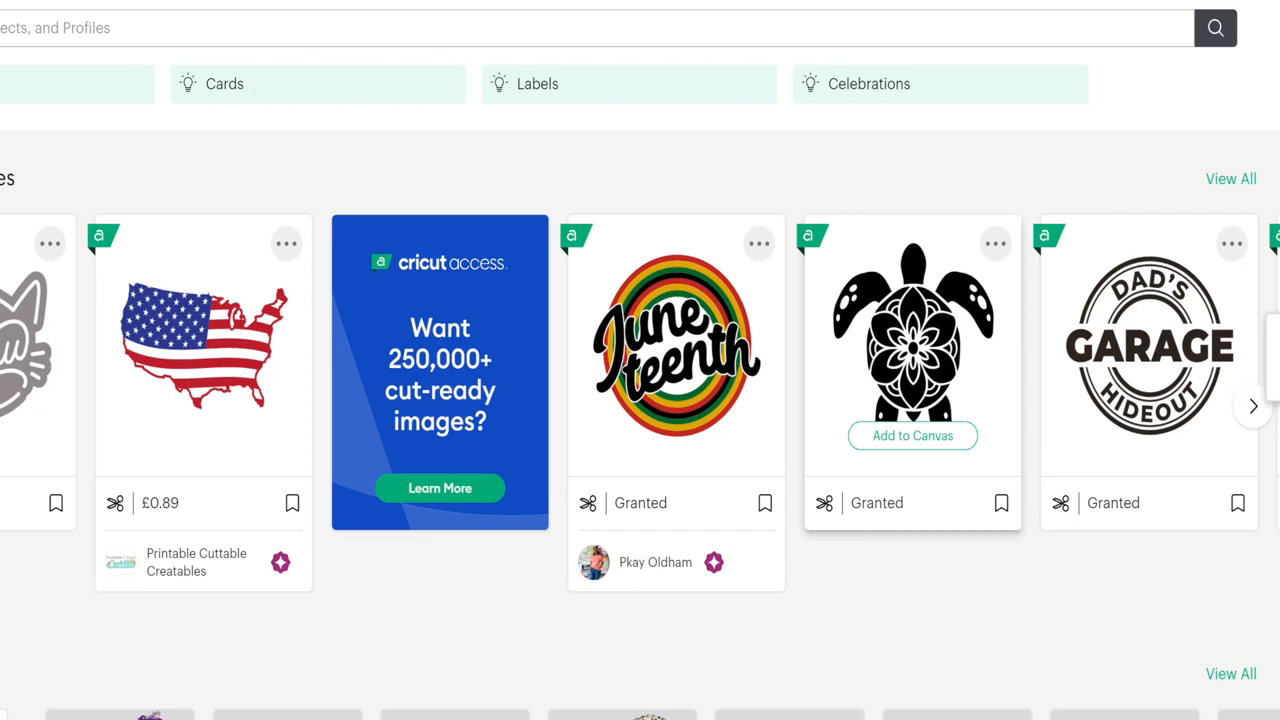
Start a new blank, untitled design canvas from the Home page's main menu
scroll(up, 3)
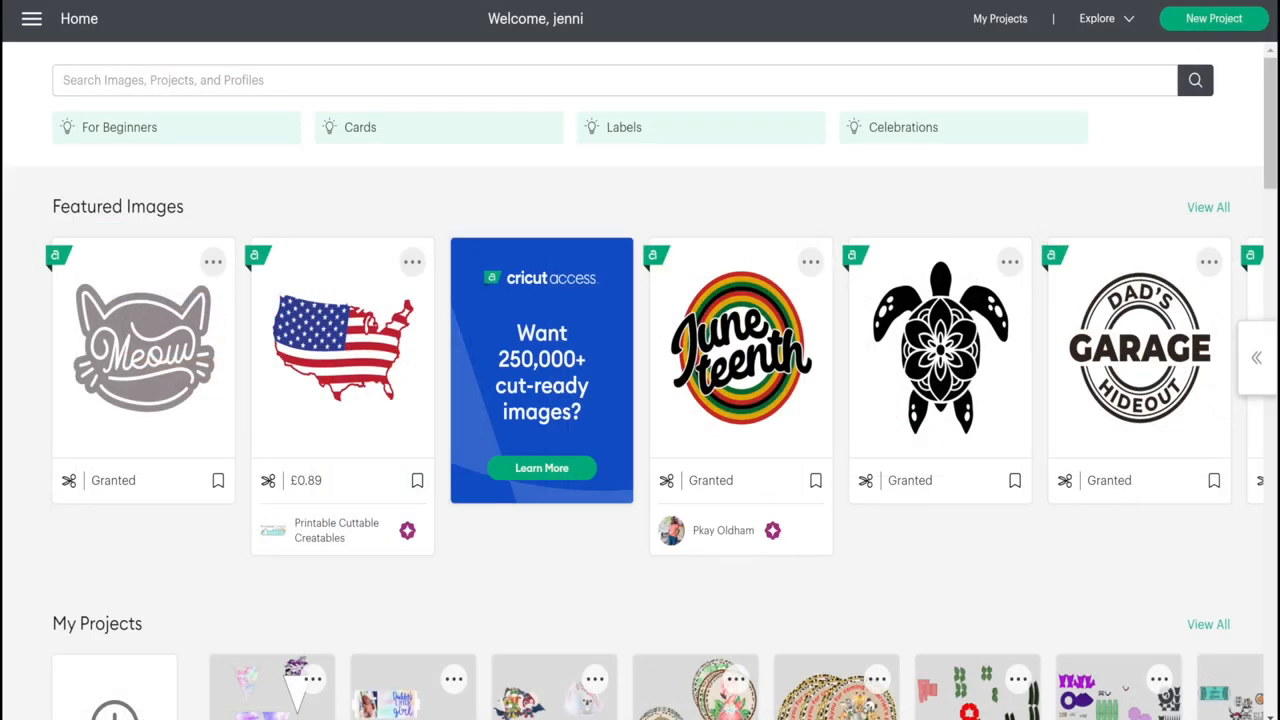
click(32, 20)
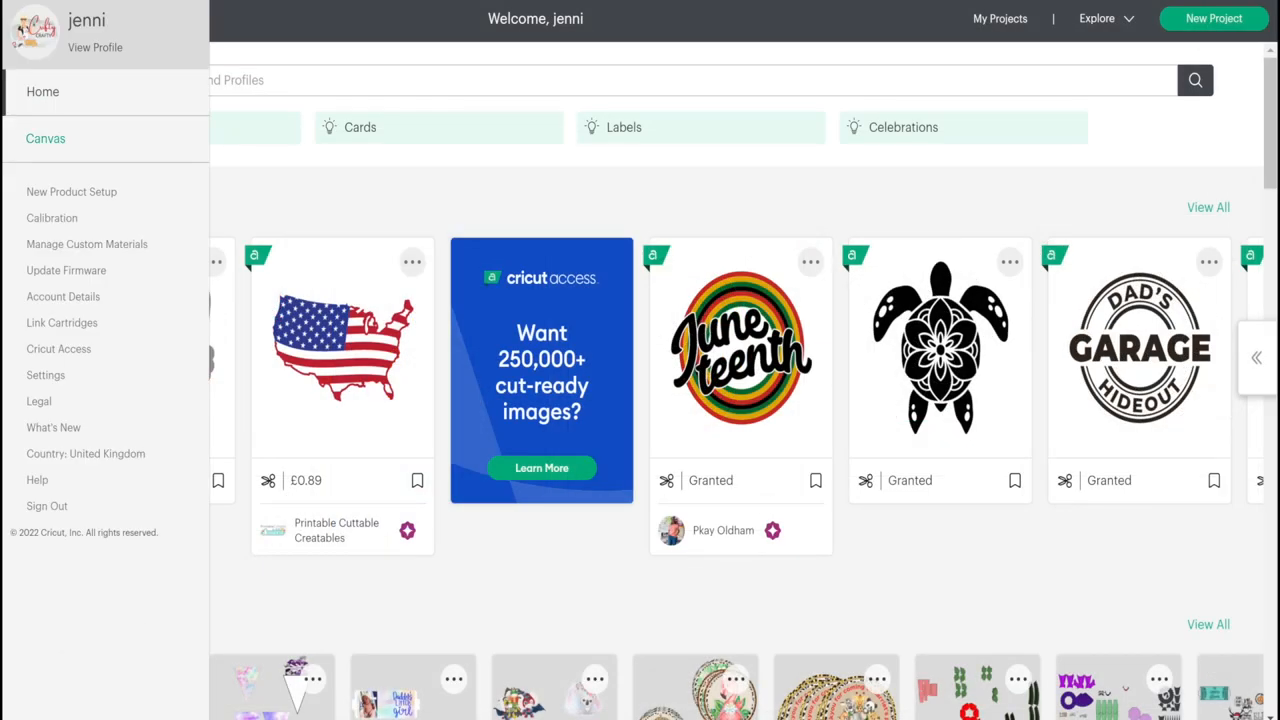
click(44, 138)
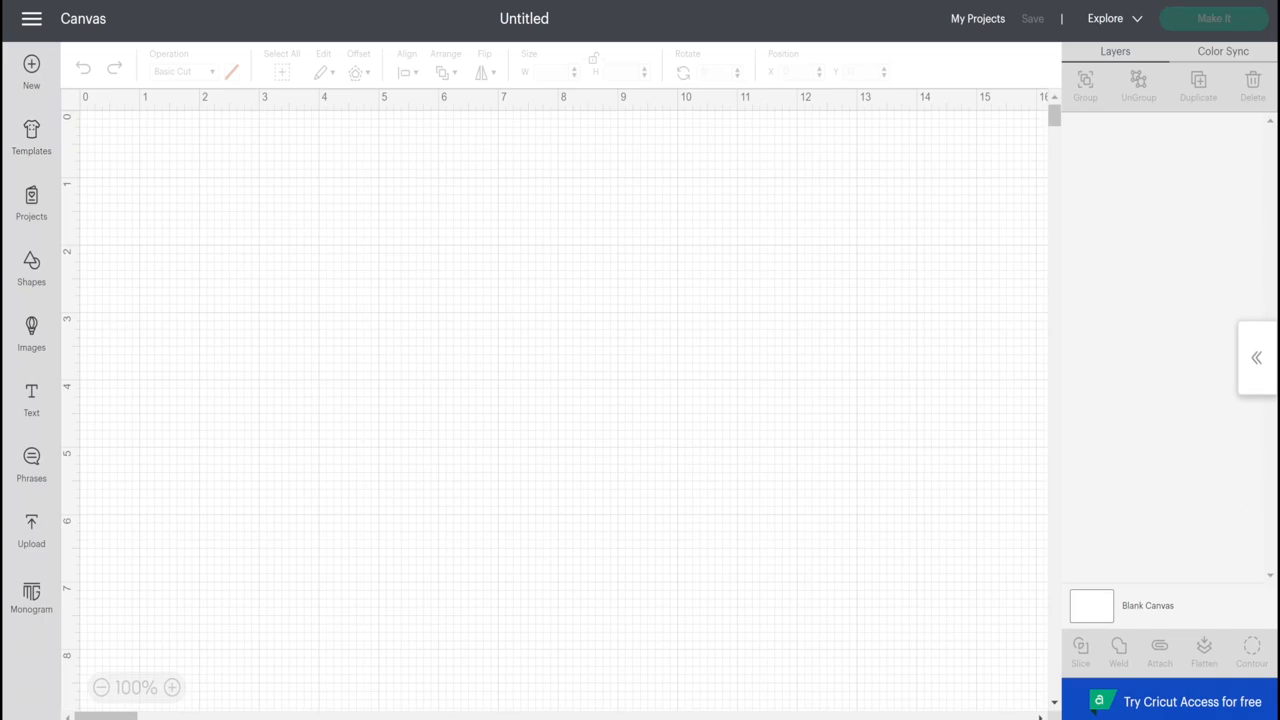
Load the Carp-black picture from the Pictures folder into the image upload flow
click(30, 530)
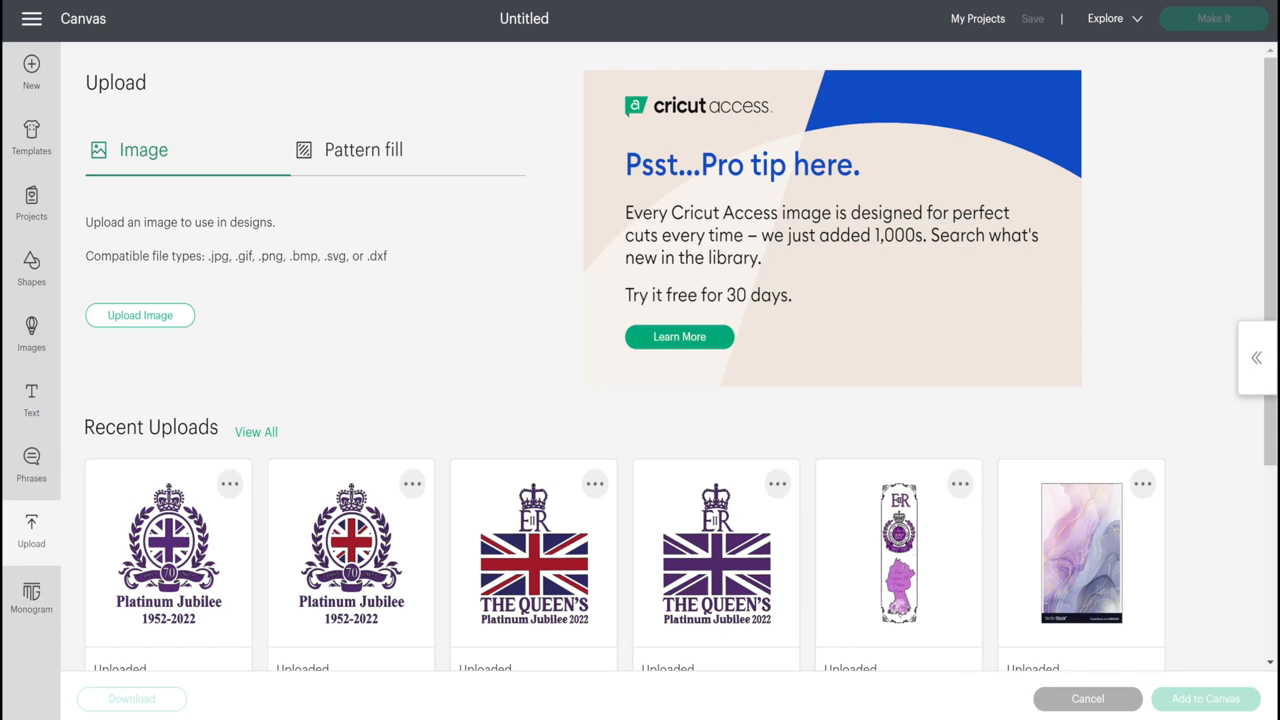
click(140, 316)
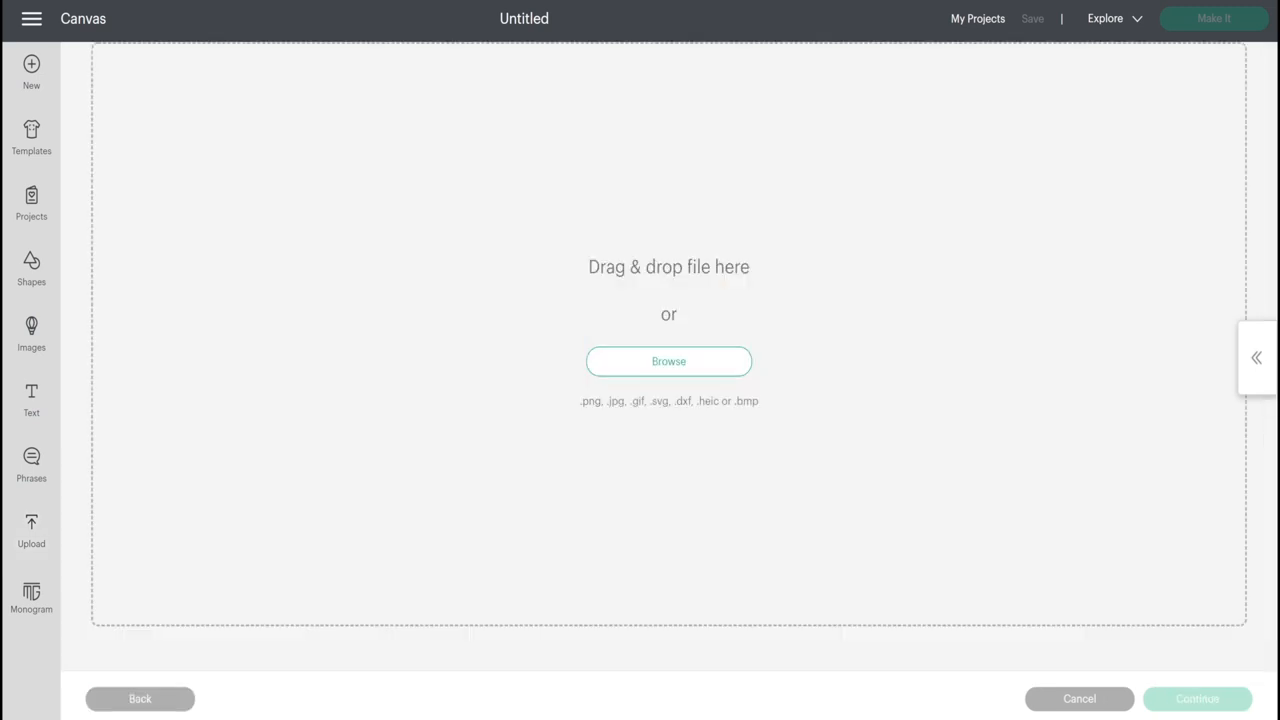
click(668, 360)
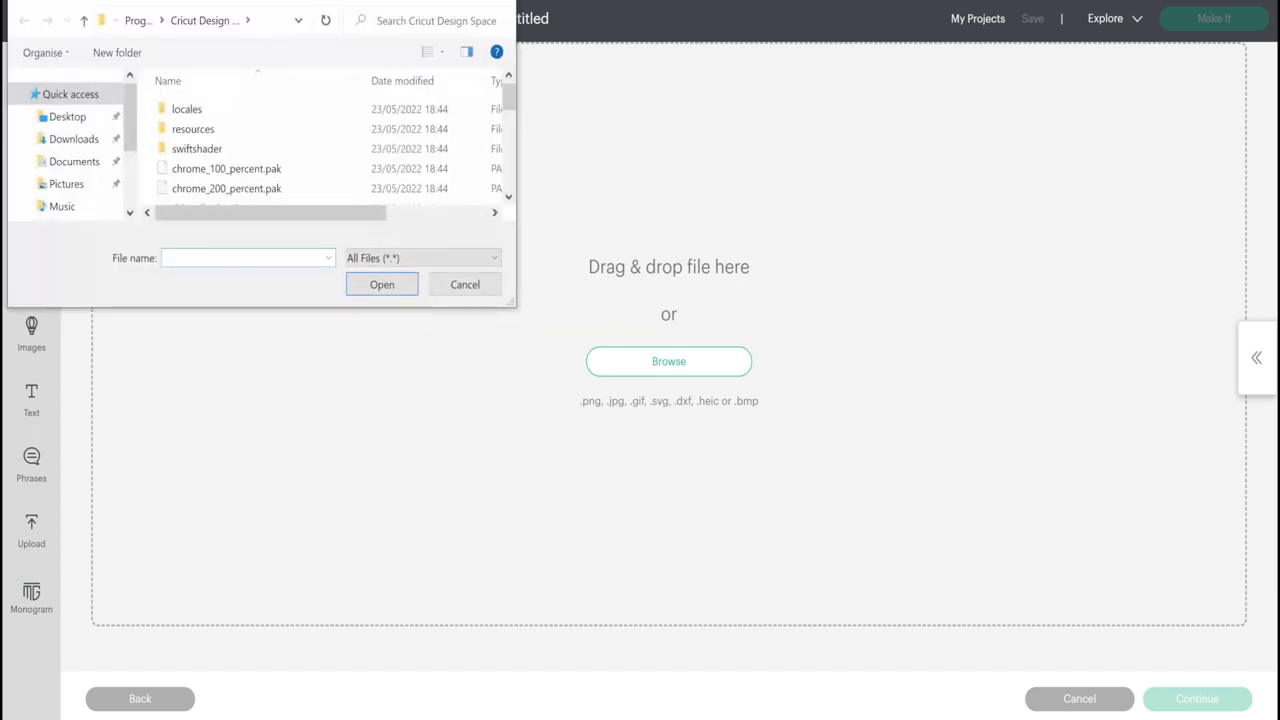
click(64, 184)
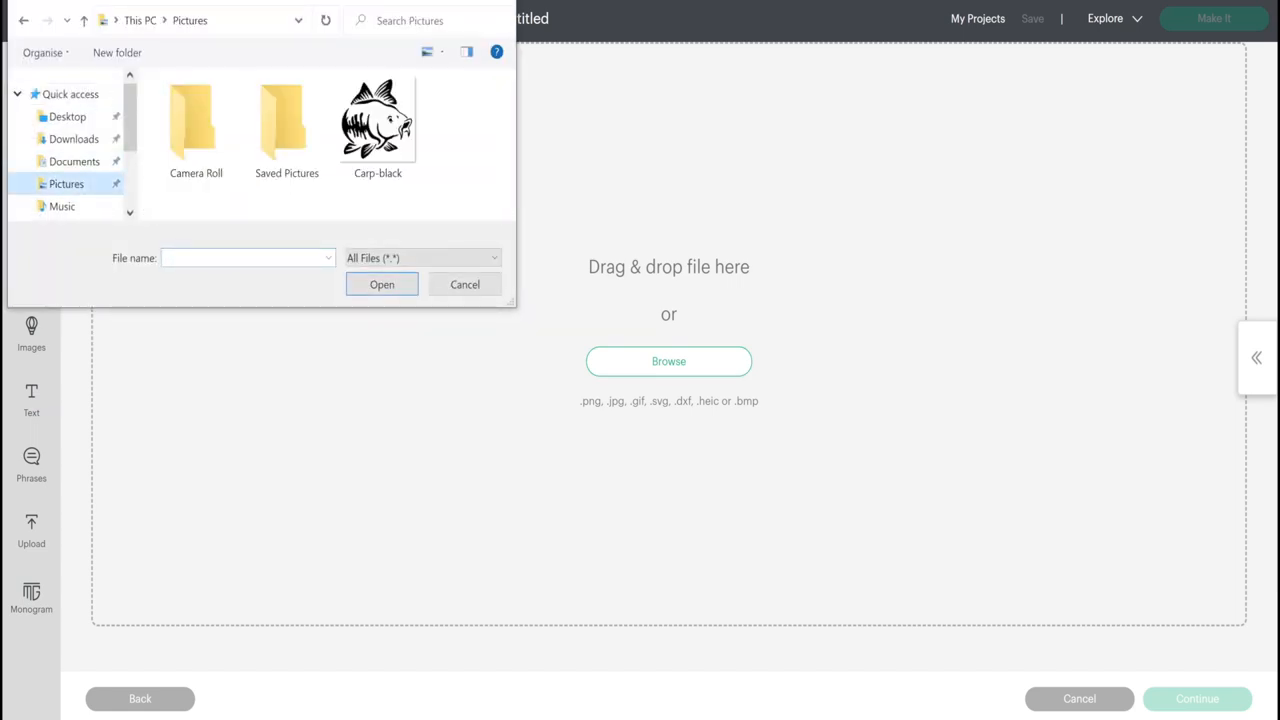
click(376, 120)
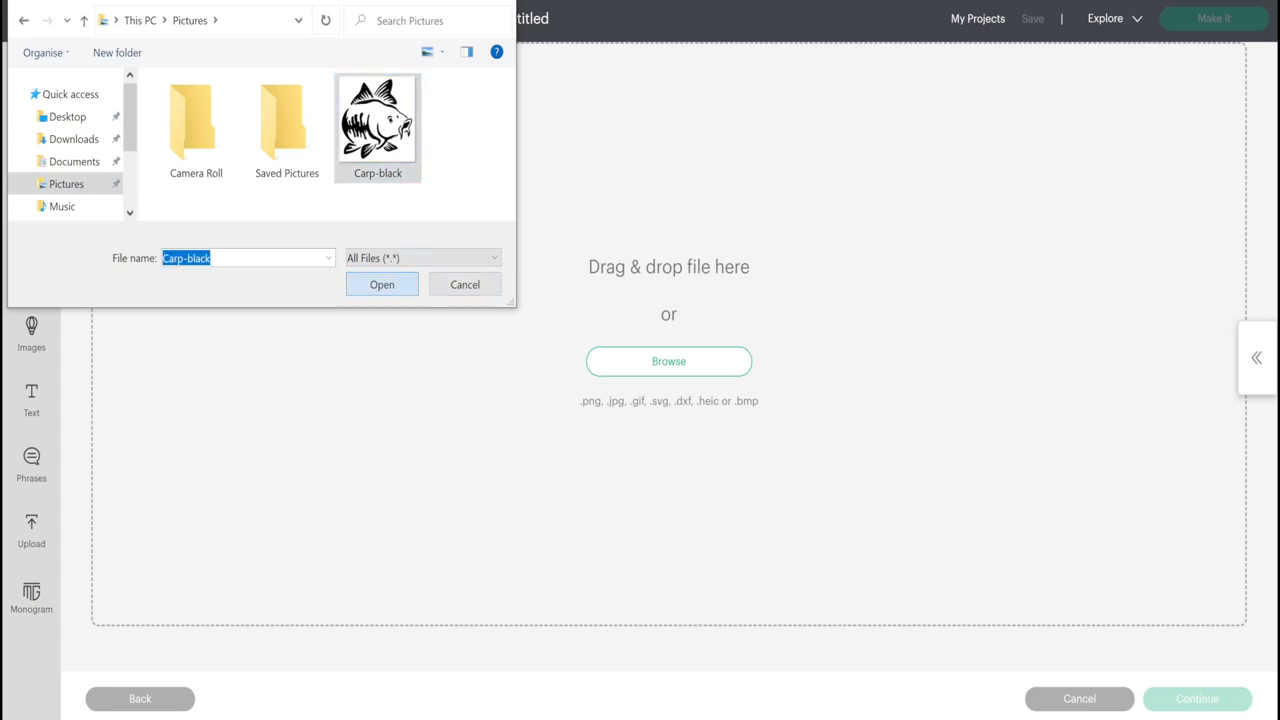
click(380, 284)
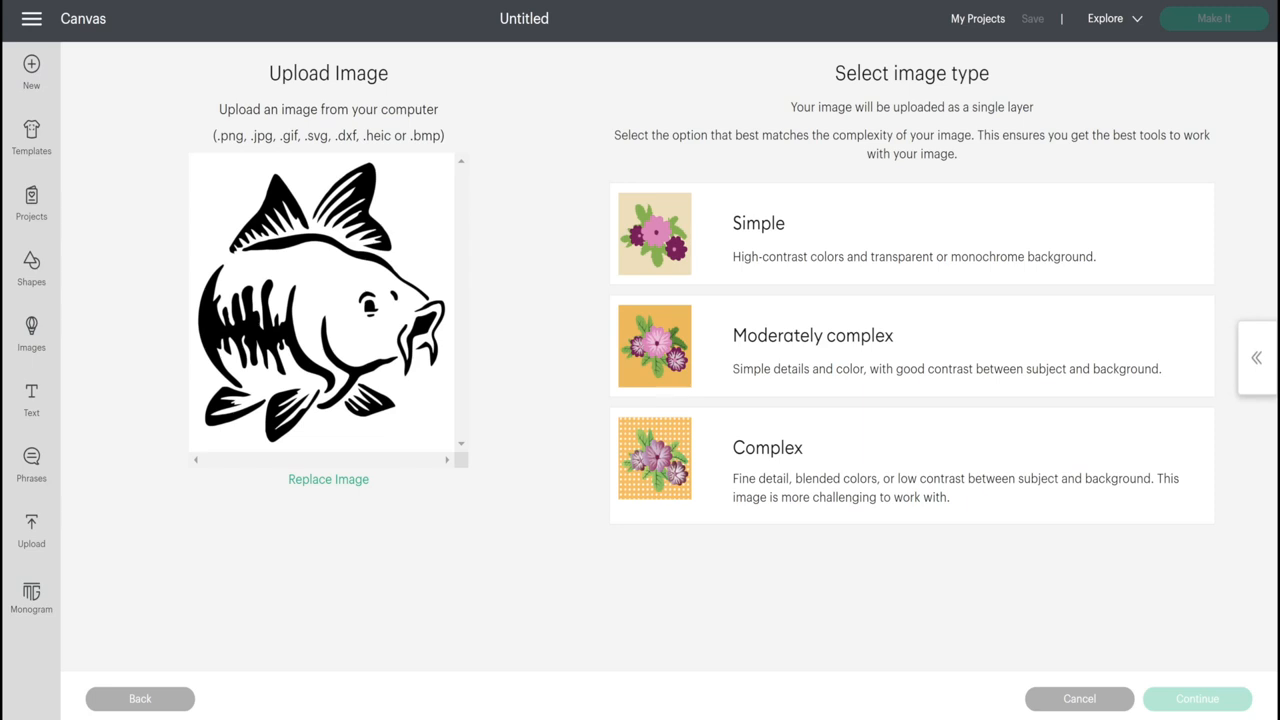
Mark the carp as a Complex image and advance to background removal
click(912, 464)
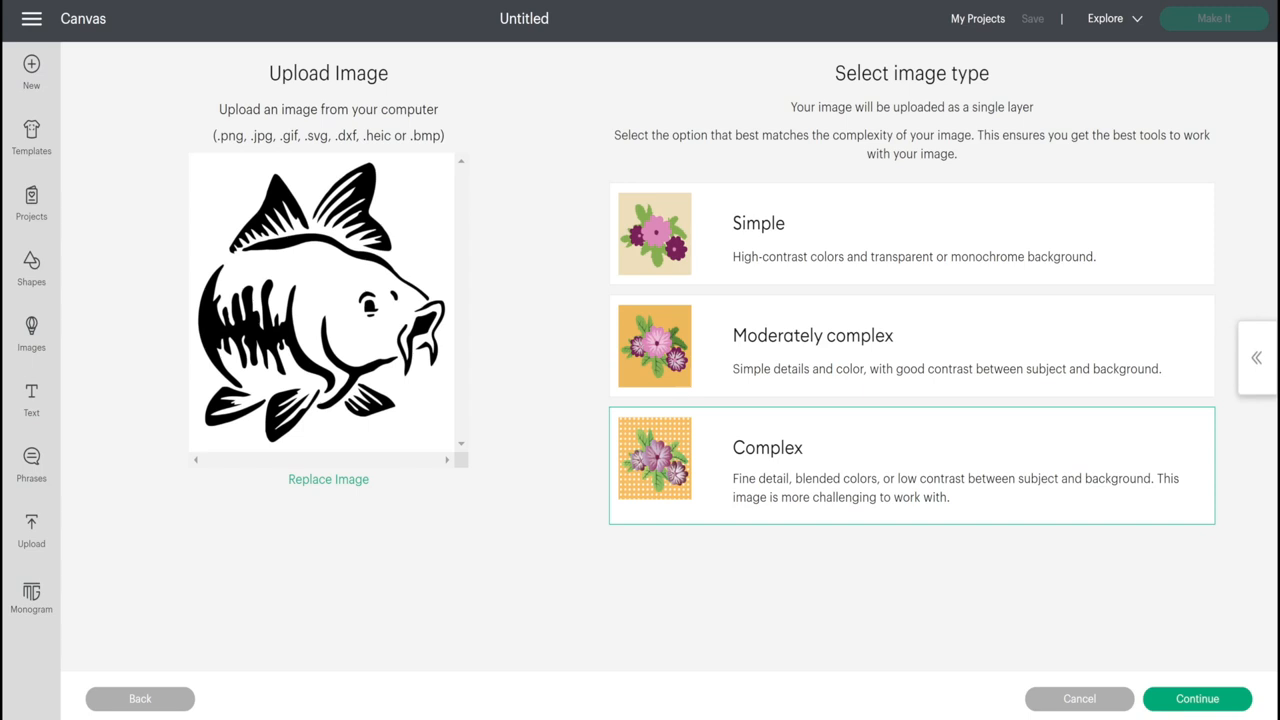
click(1196, 700)
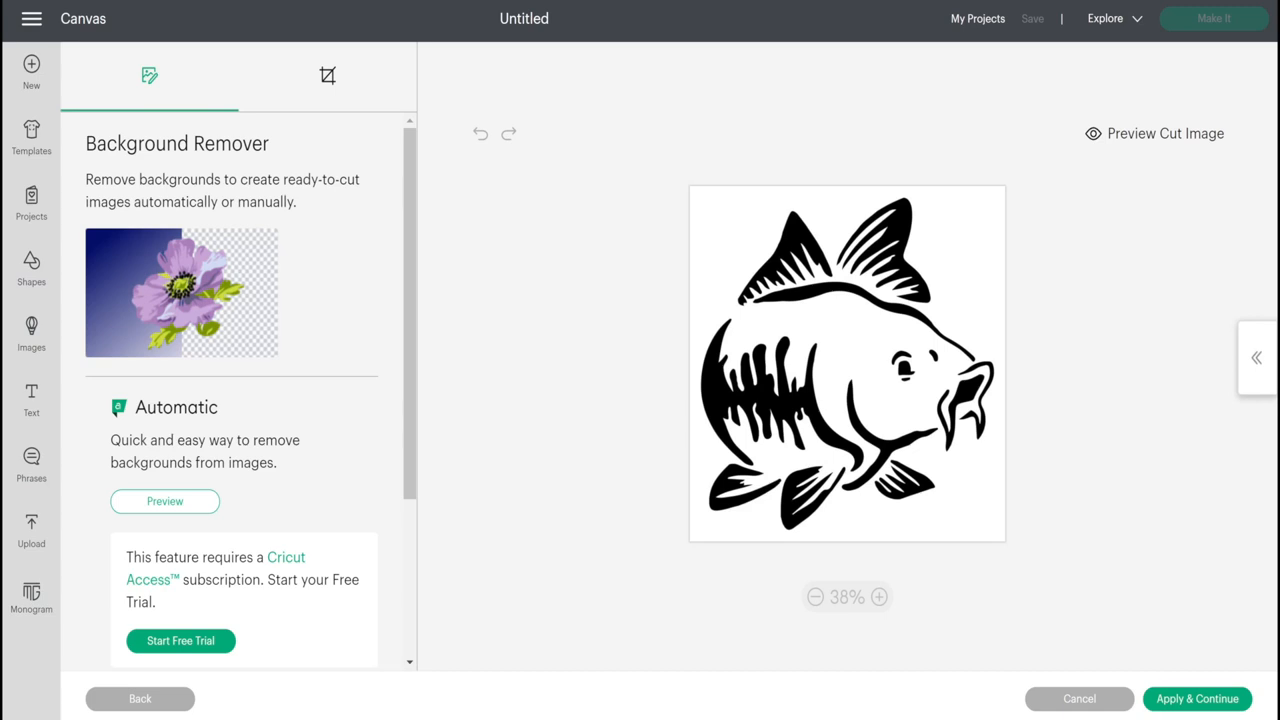
Remove the carp's white background with the Manual Select tool, leaving it on transparency
click(164, 500)
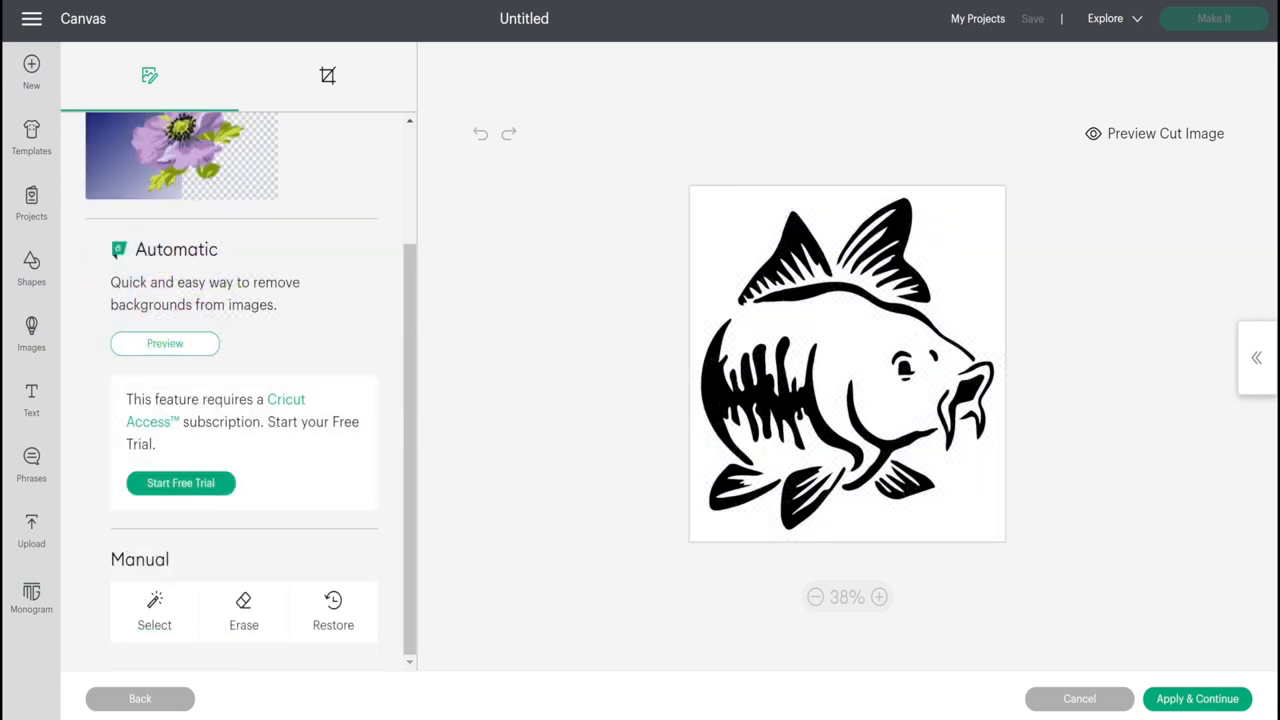
click(154, 612)
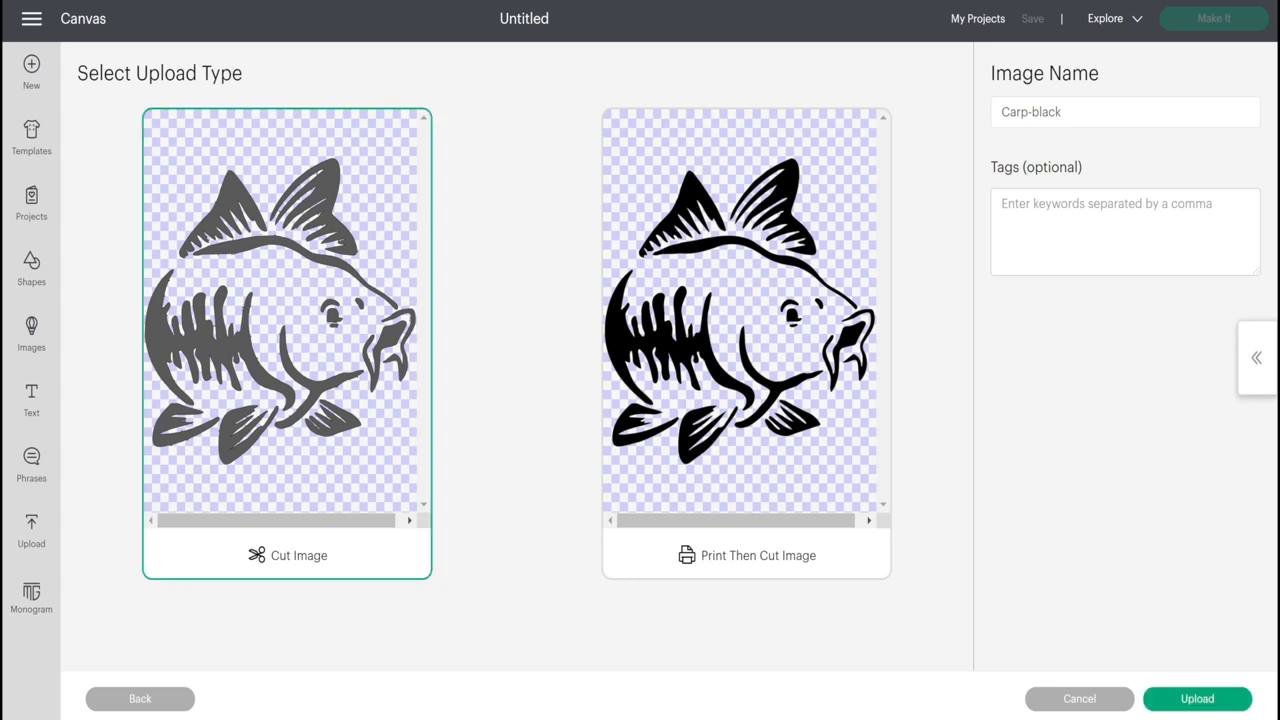
Upload Carp-black as a Print Then Cut image tagged 'carp' and return to the Upload page
click(744, 340)
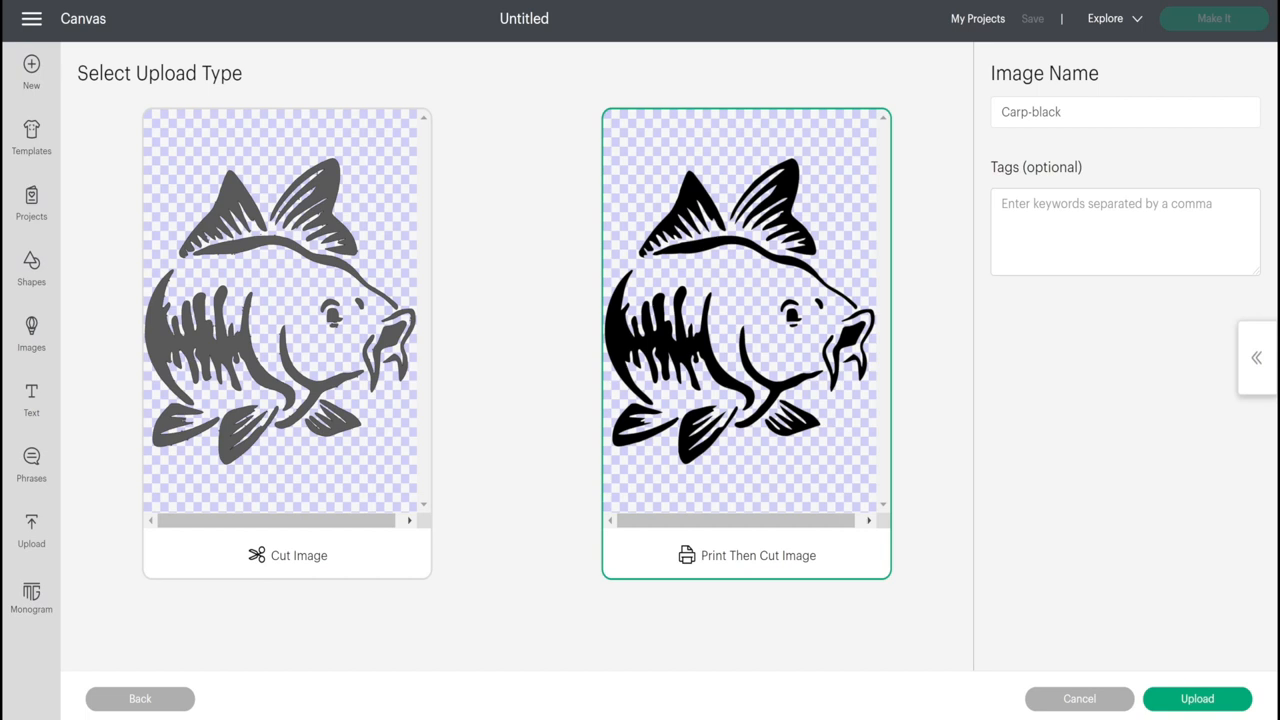
click(1124, 232)
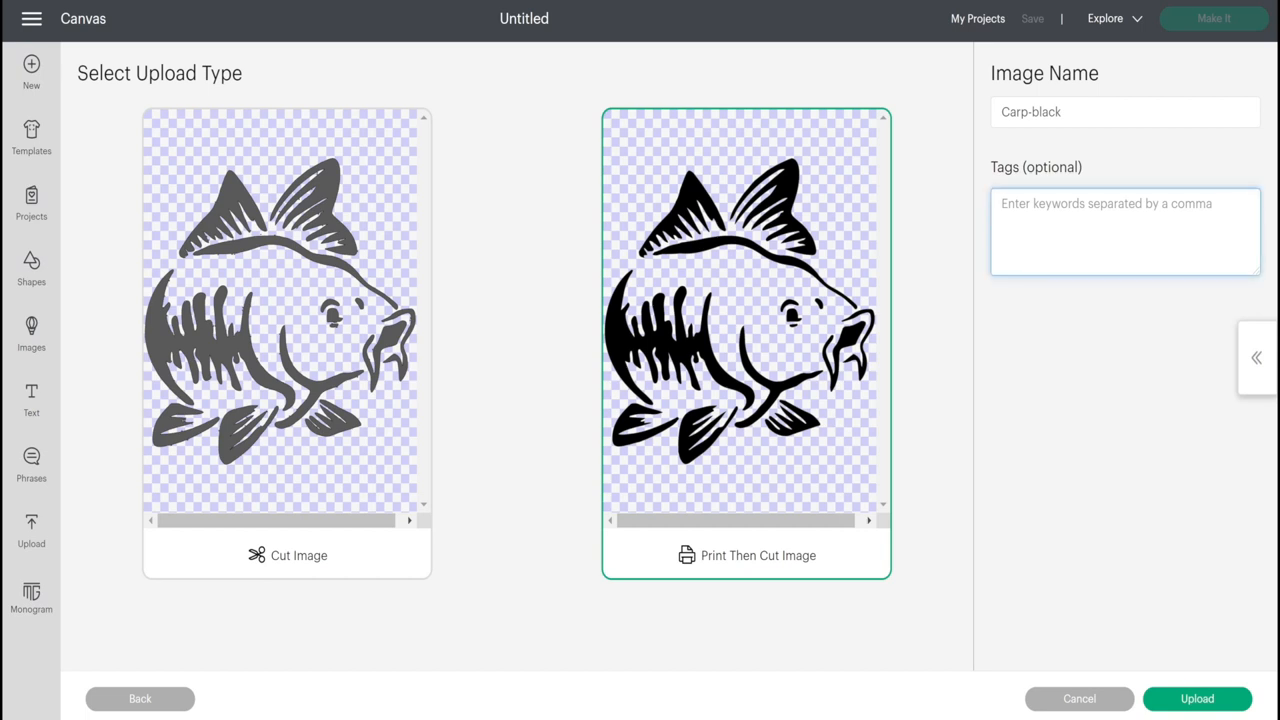
text(carp)
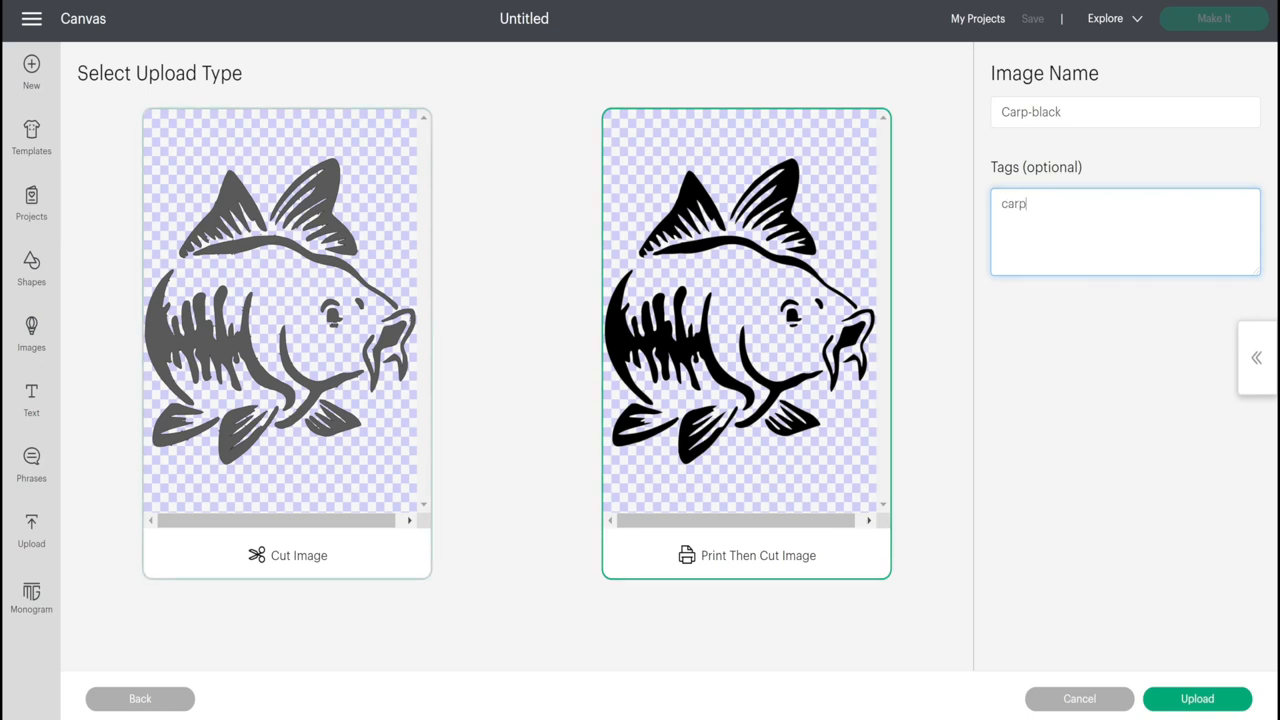
click(288, 340)
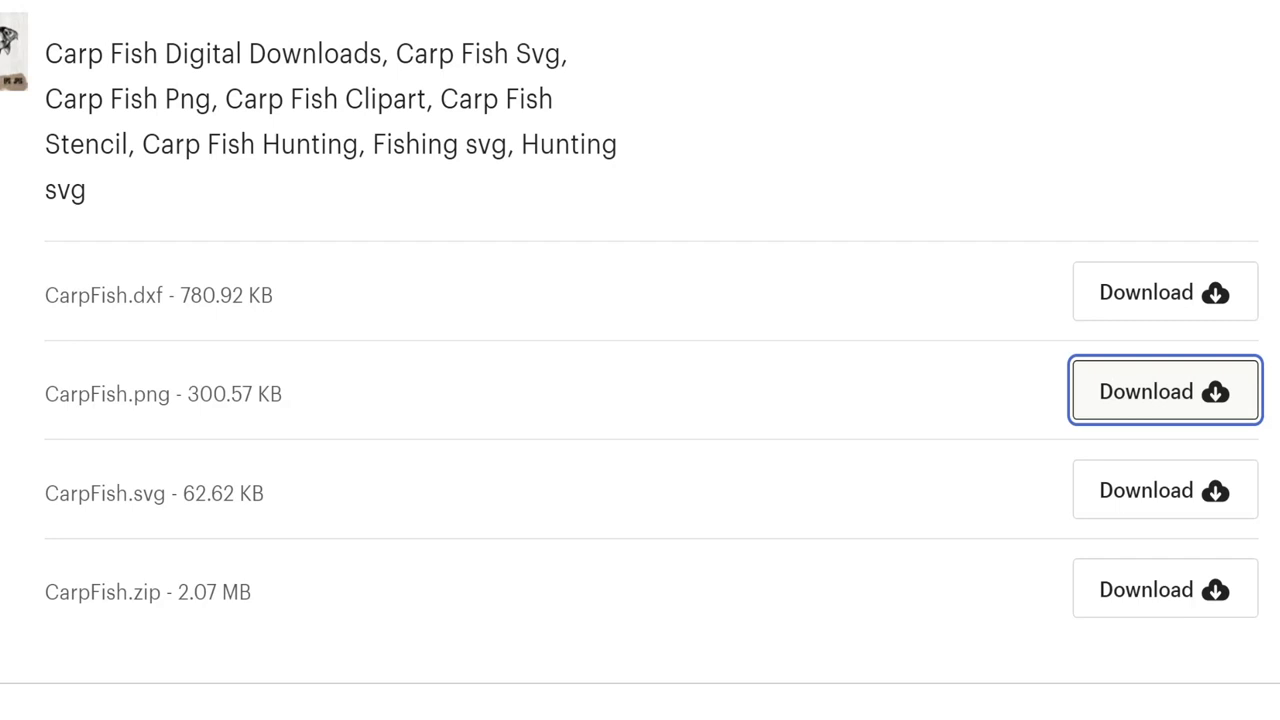
click(1164, 390)
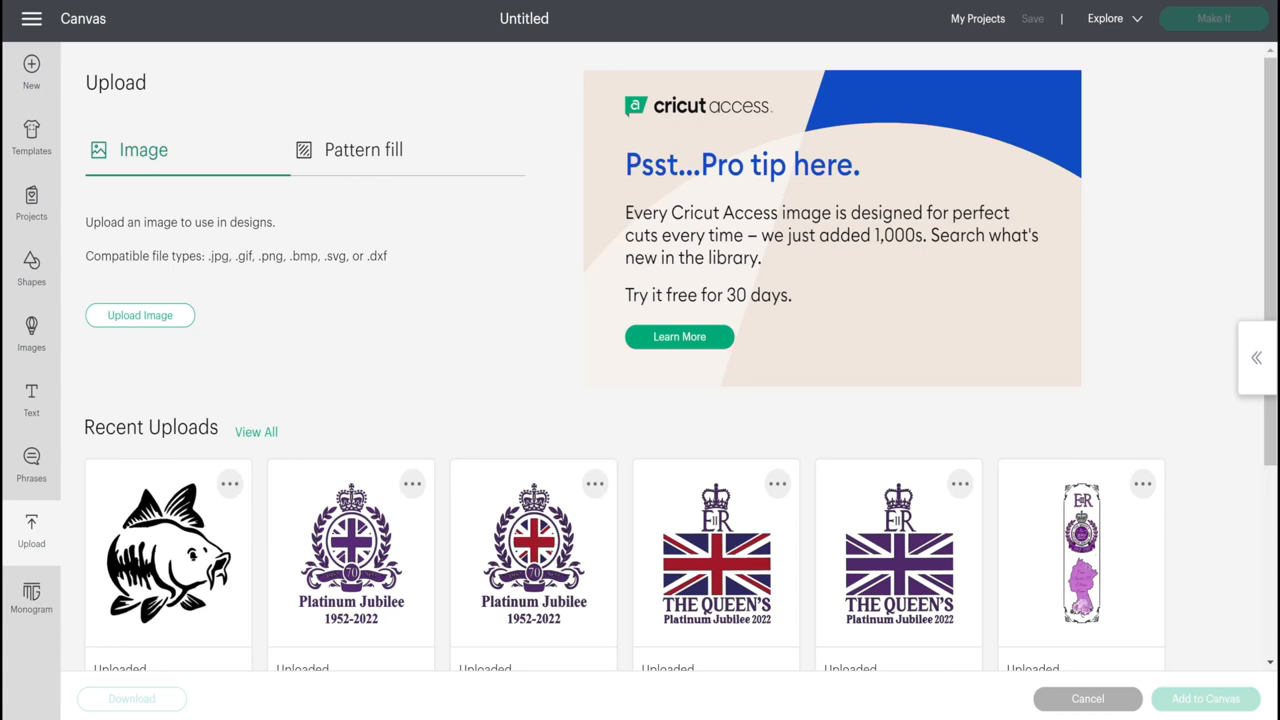
Load the downloaded CarpFish (1) picture into the image upload flow
click(140, 316)
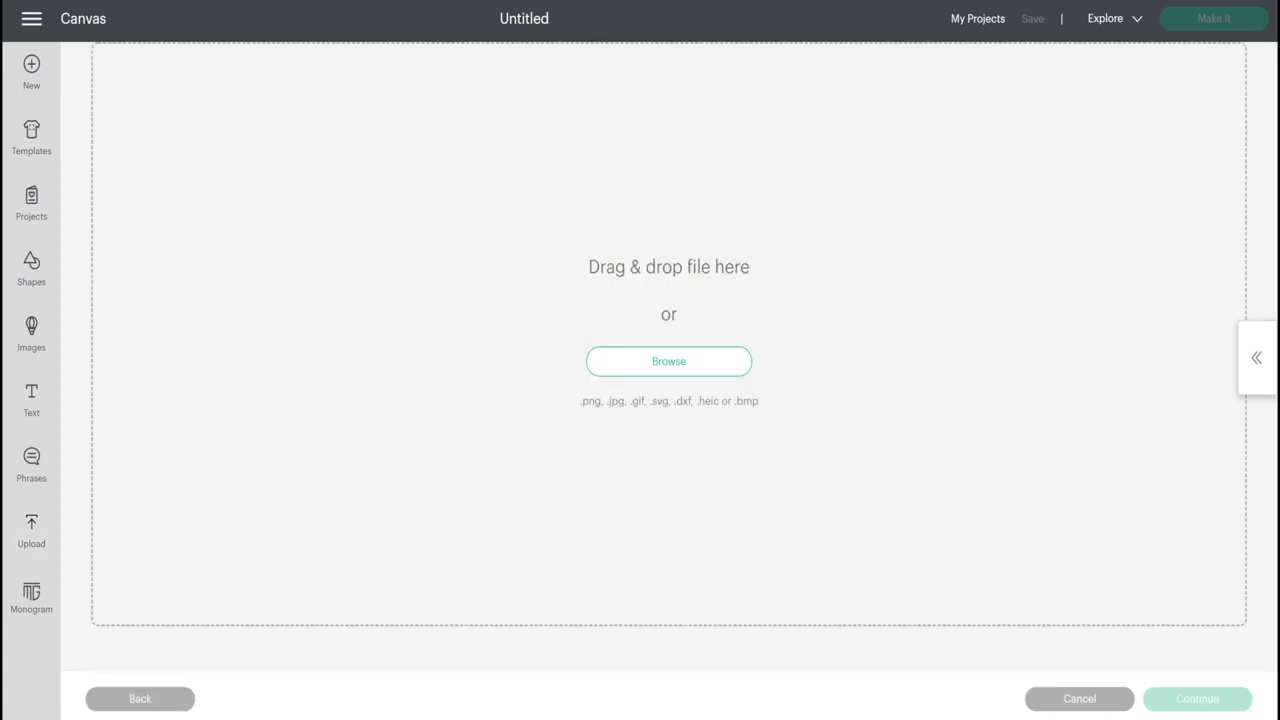
click(668, 360)
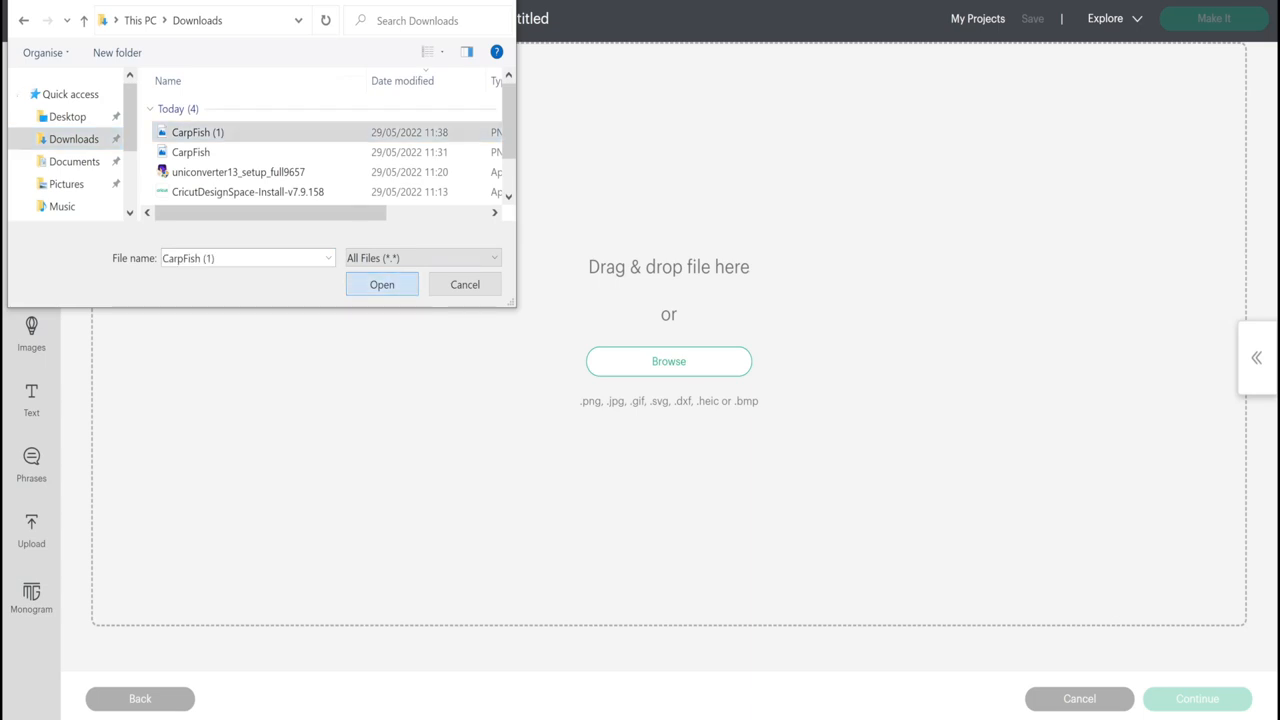
click(382, 284)
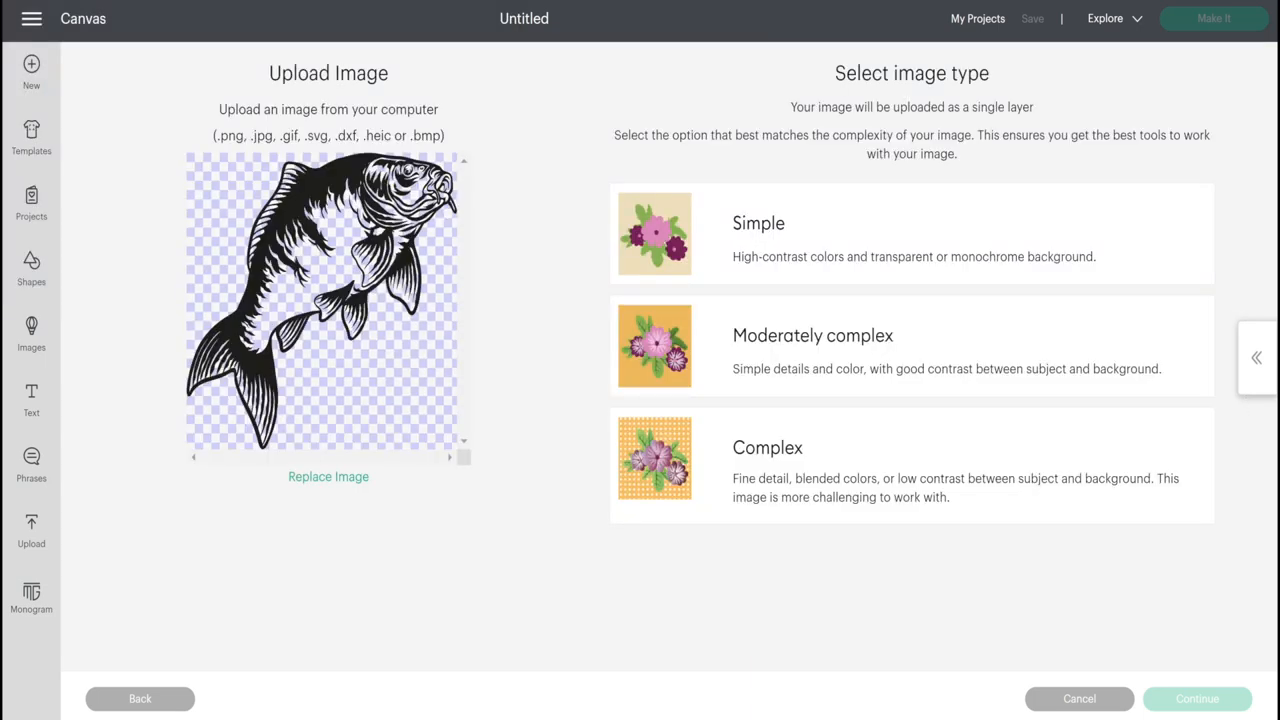
Mark CarpFish (1) as Complex and upload it as a cut image tagged 'carp'
click(912, 464)
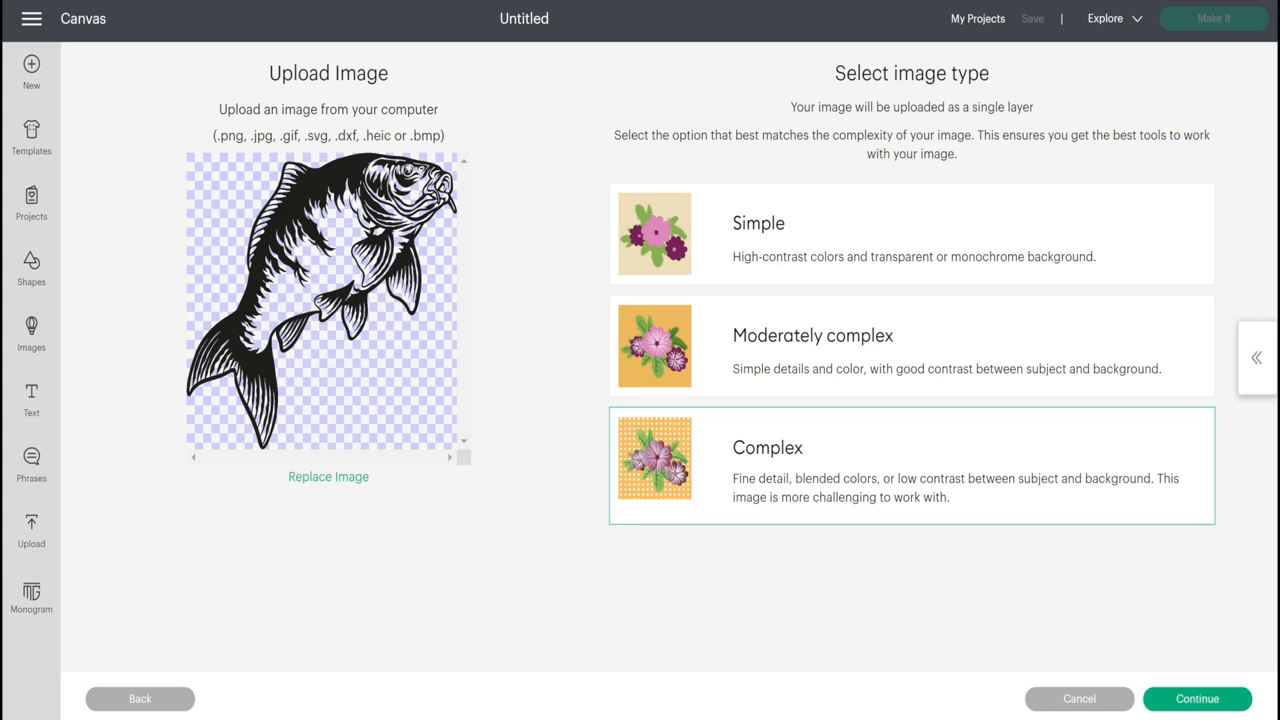
click(1196, 700)
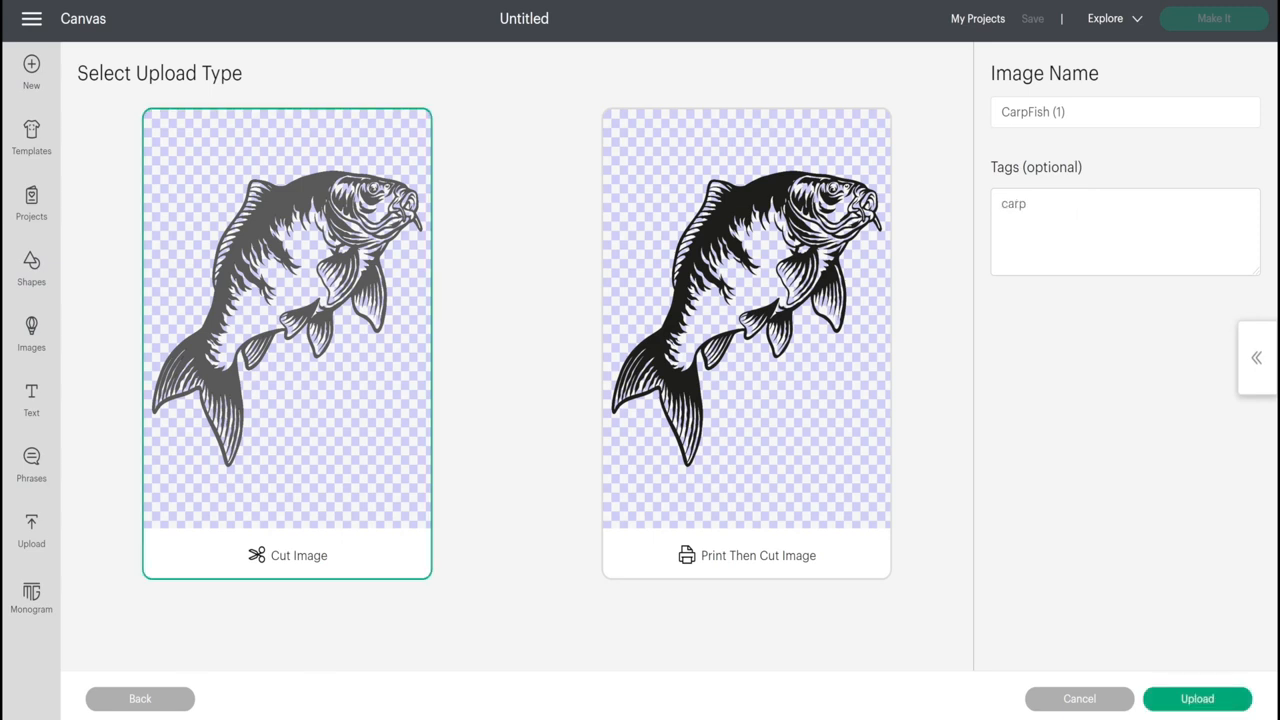
click(1196, 700)
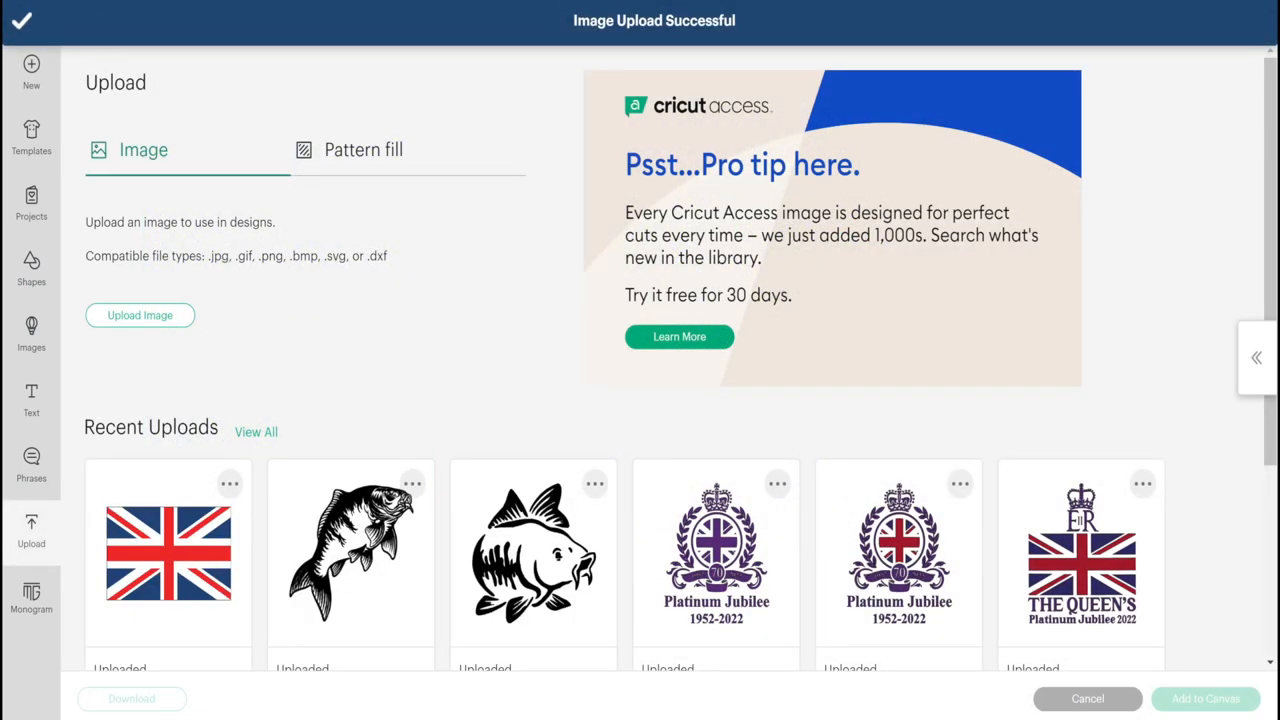